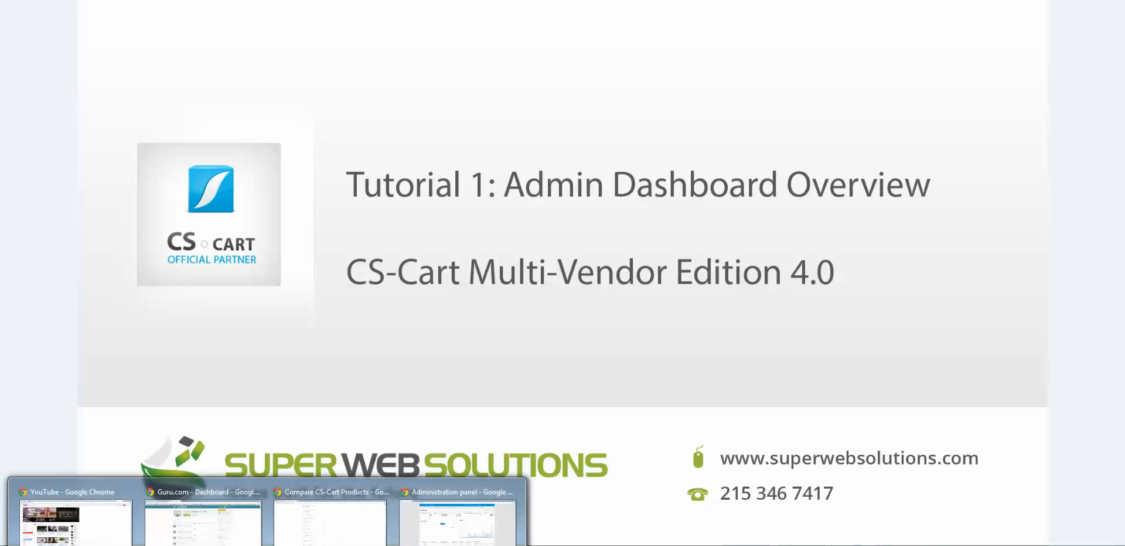
- Sign out of The Tea Market admin via the account dropdown in the Administration window
click(461, 492)
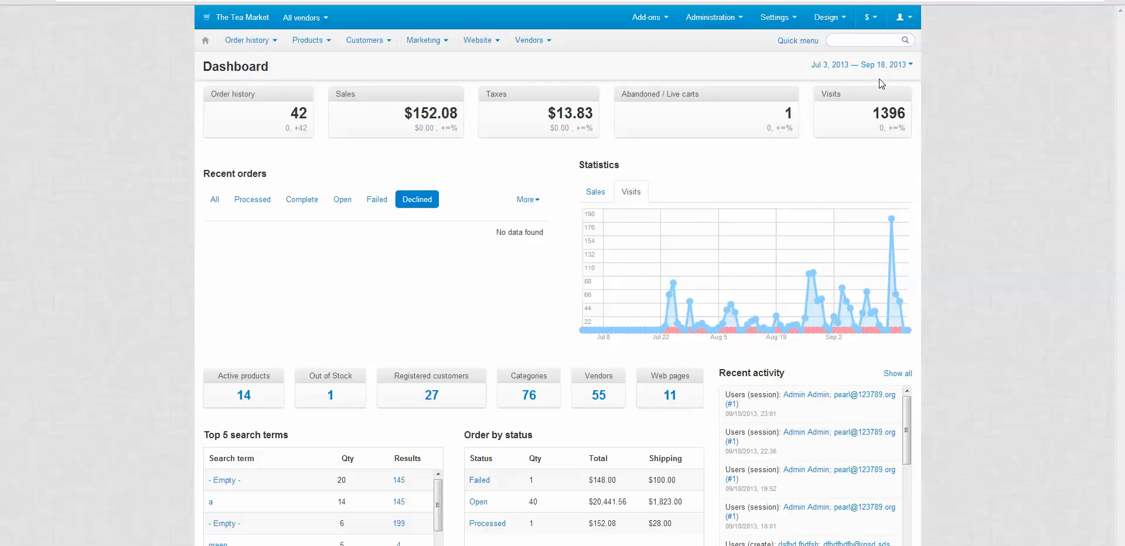
click(903, 17)
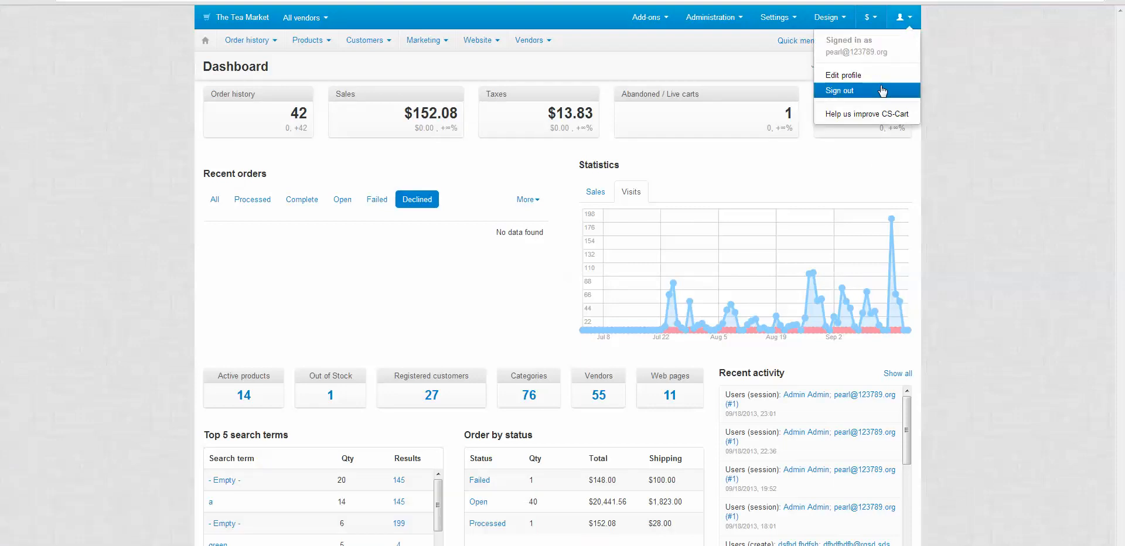
click(840, 91)
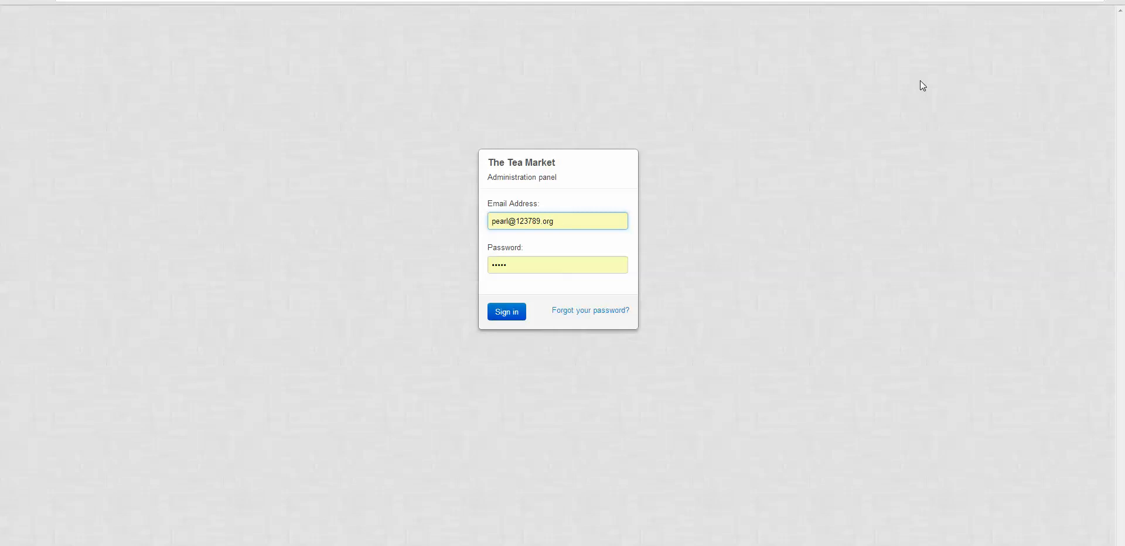
- Submit the prefilled email and password login form to reach the dashboard
click(506, 312)
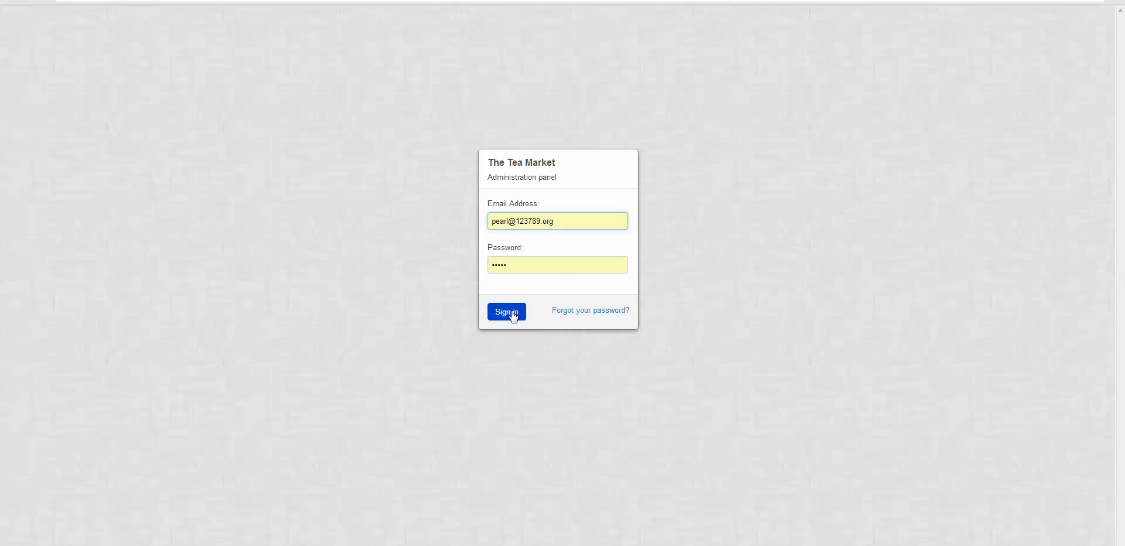
click(506, 312)
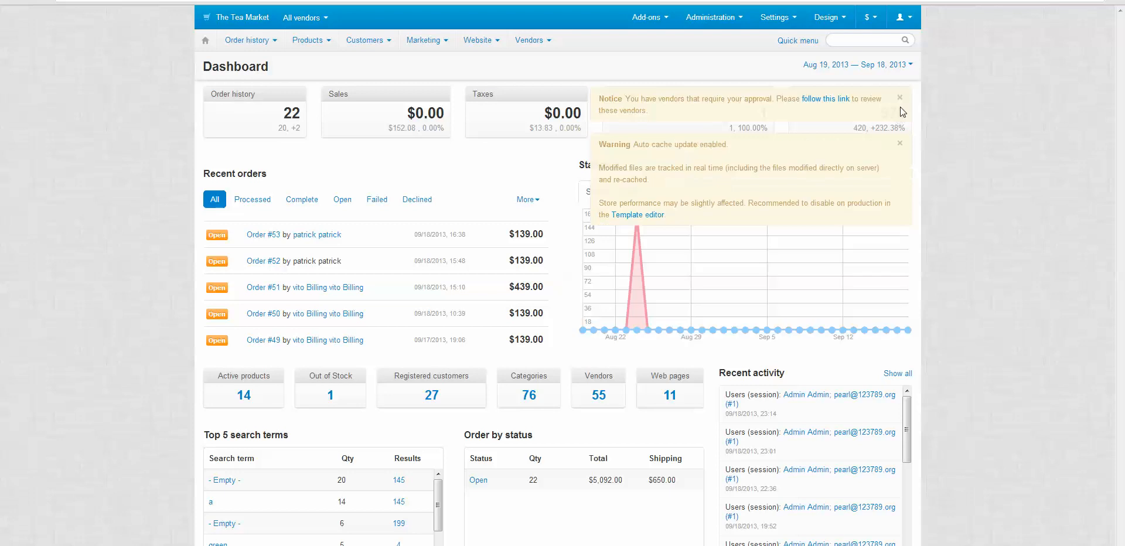
- Close the vendor-approval Notice and cache Warning, then highlight the Order history counter
click(899, 96)
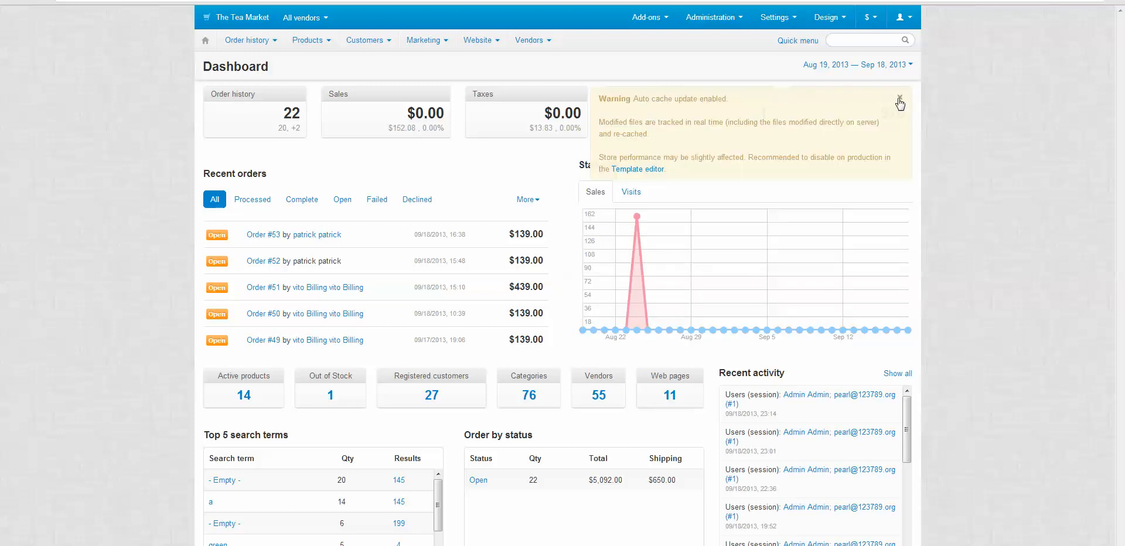
click(898, 99)
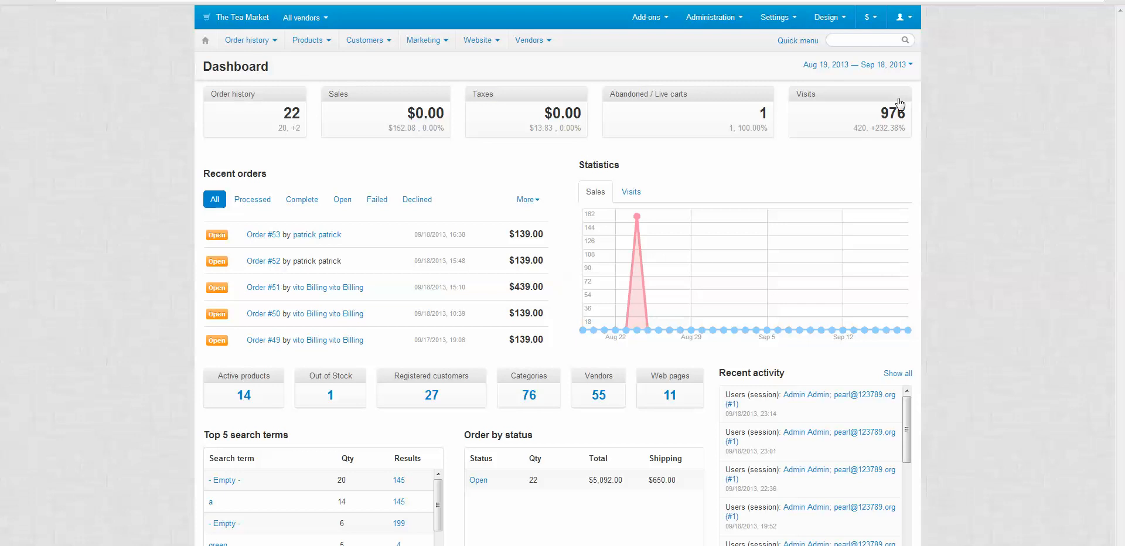
double_click(236, 65)
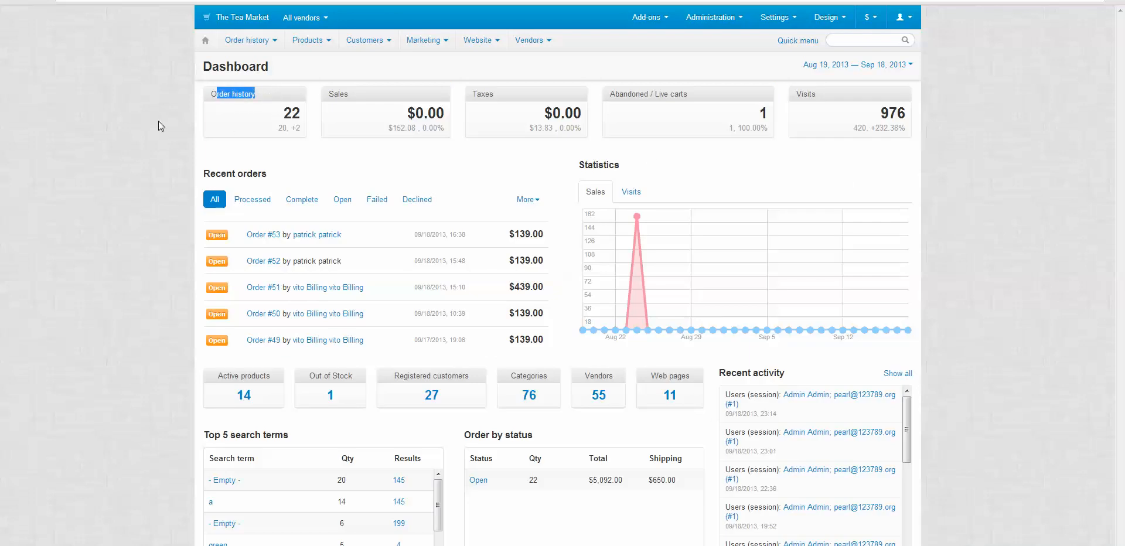
mouse_move(269, 115)
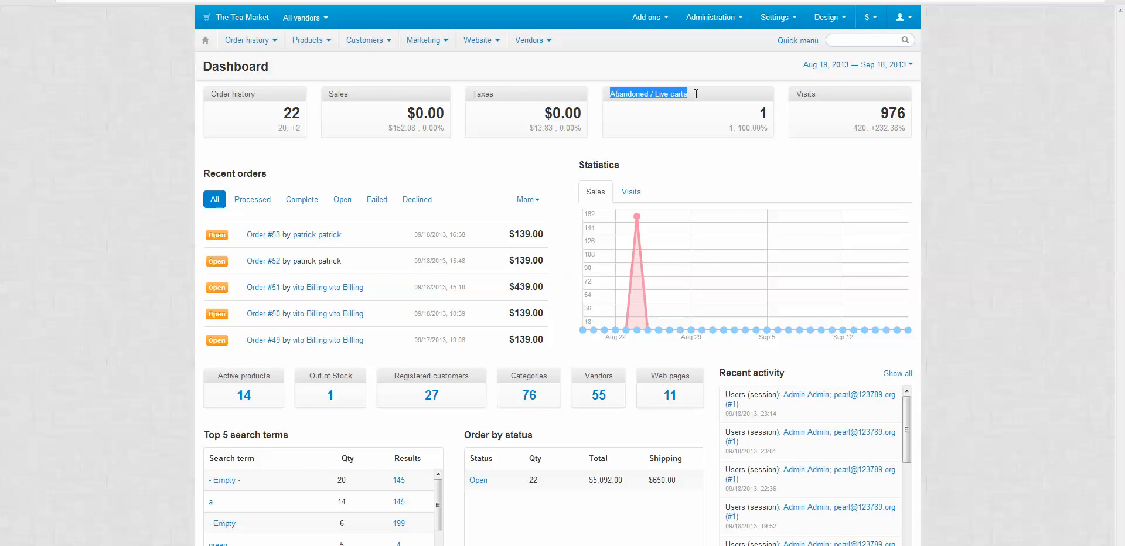
mouse_move(701, 92)
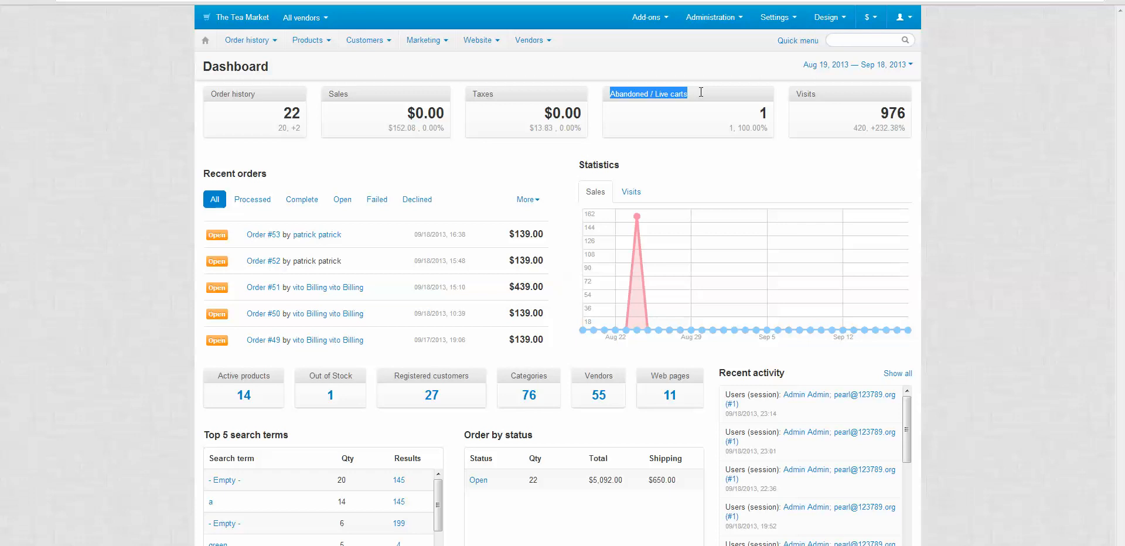
mouse_move(701, 96)
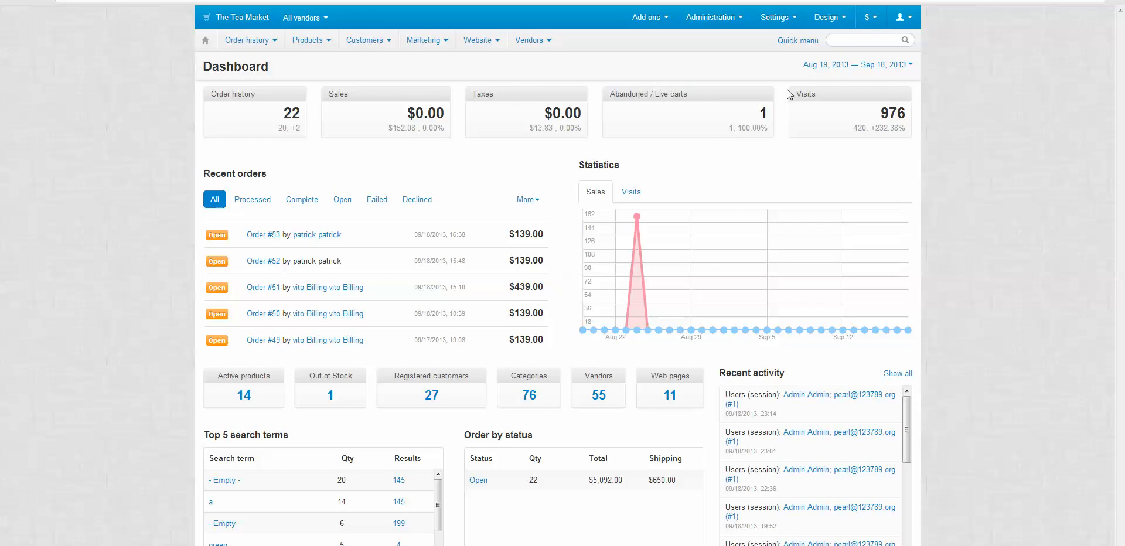
- Open the Aug 19 – Sep 18, 2013 date range menu on the Dashboard
double_click(807, 93)
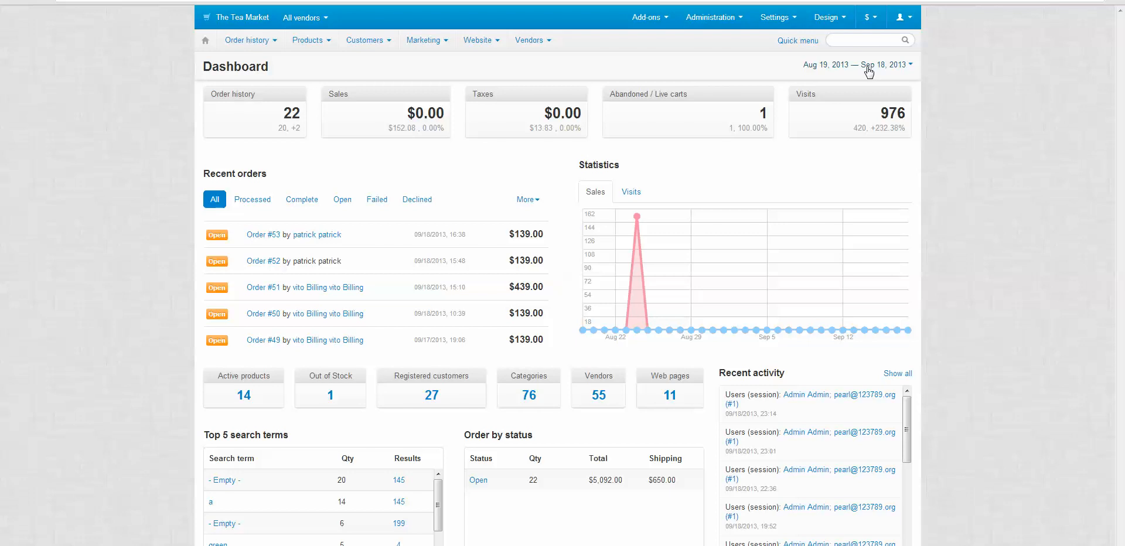
click(869, 65)
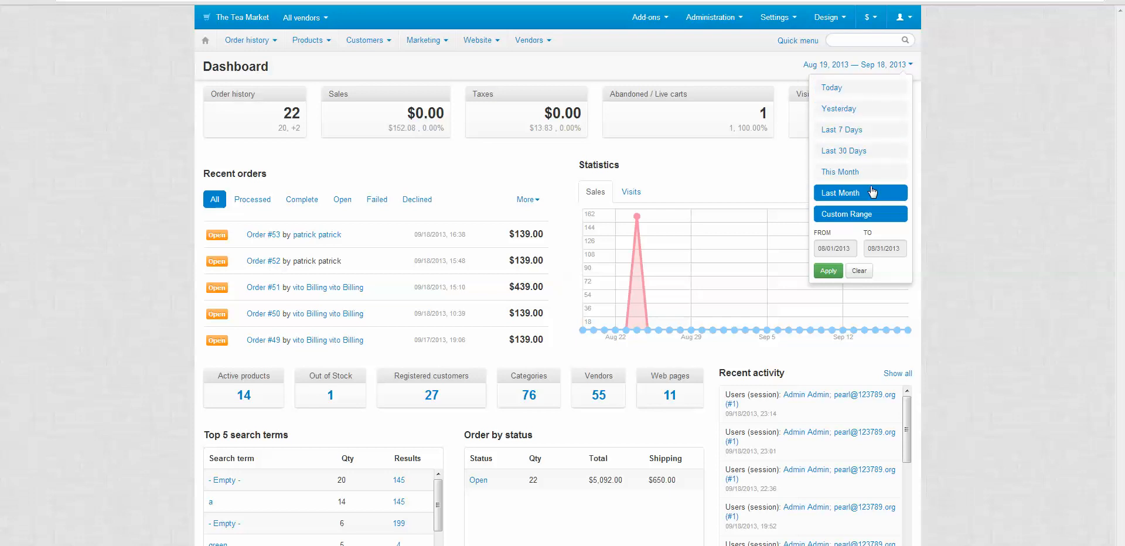
- Apply a Custom Range starting July 1, 2013 through Sep 18, 2013
click(860, 214)
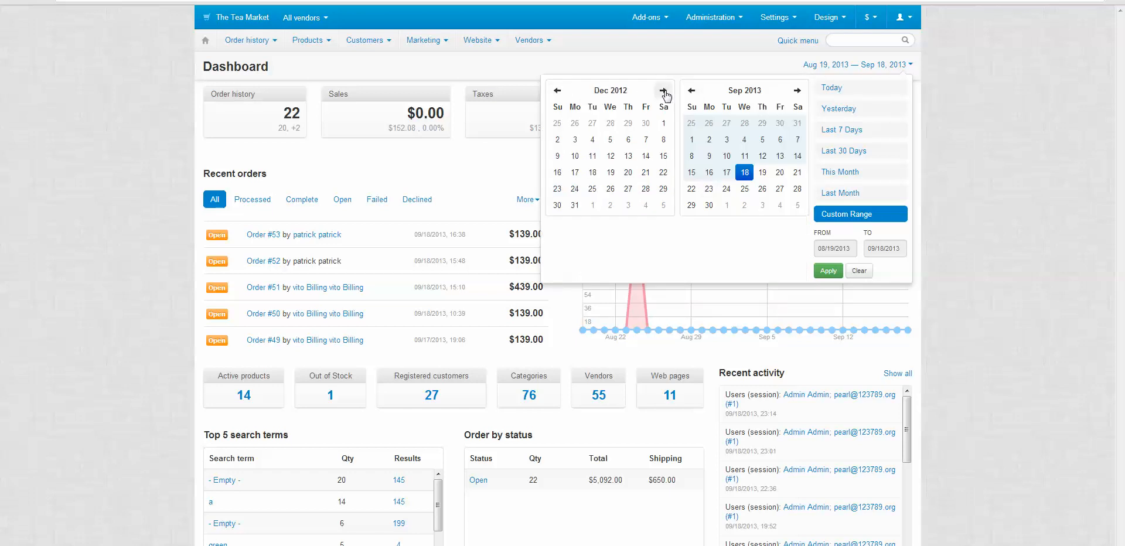
click(664, 91)
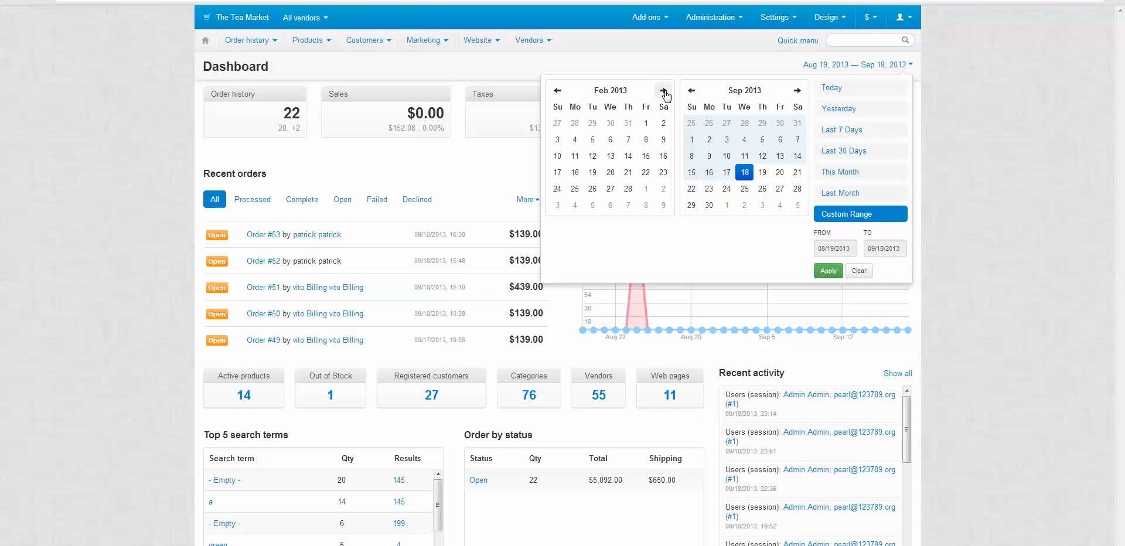
click(665, 91)
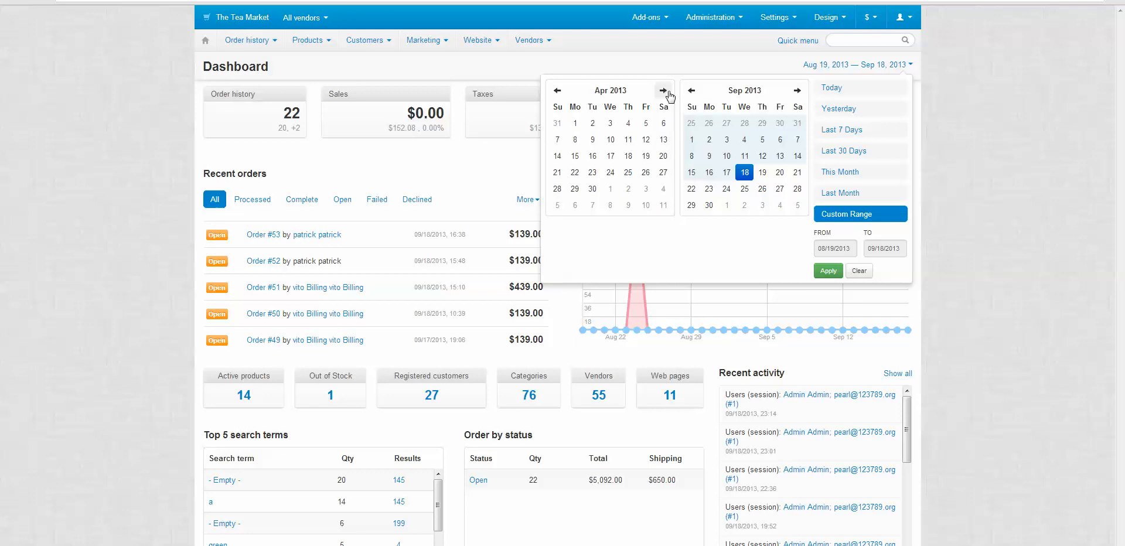
click(663, 91)
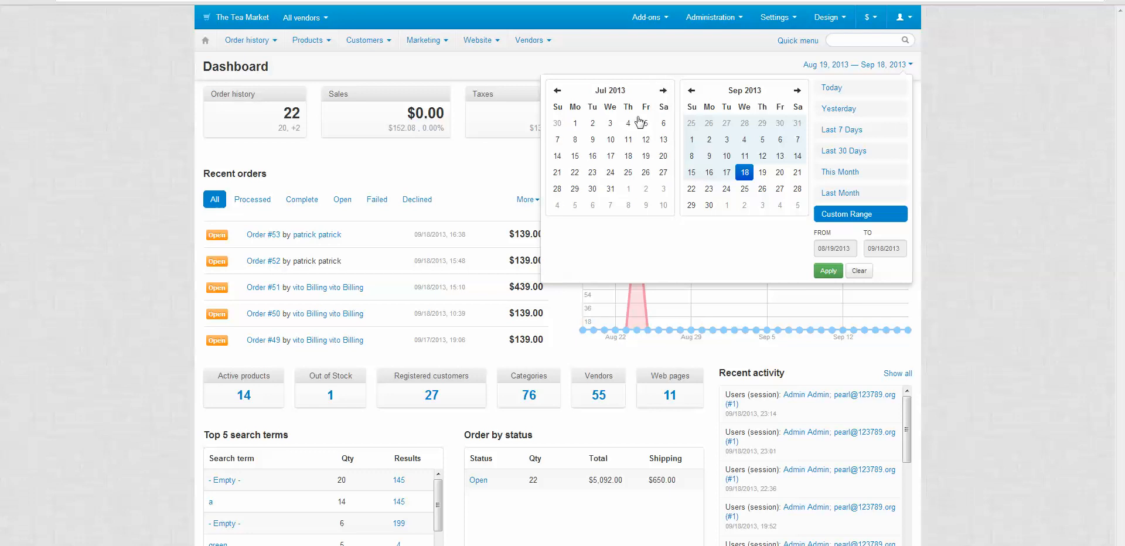
click(575, 123)
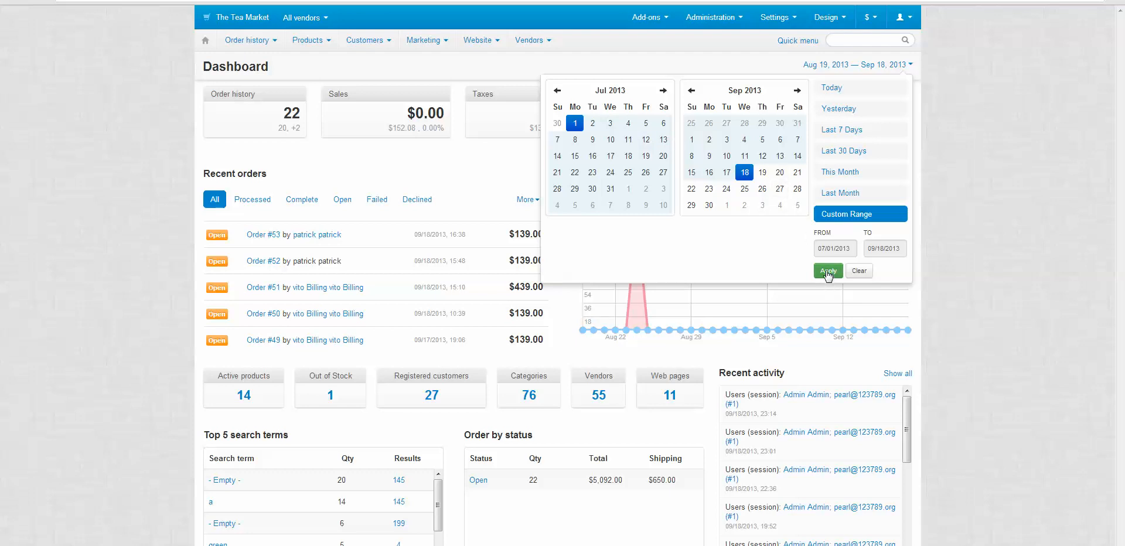
click(828, 271)
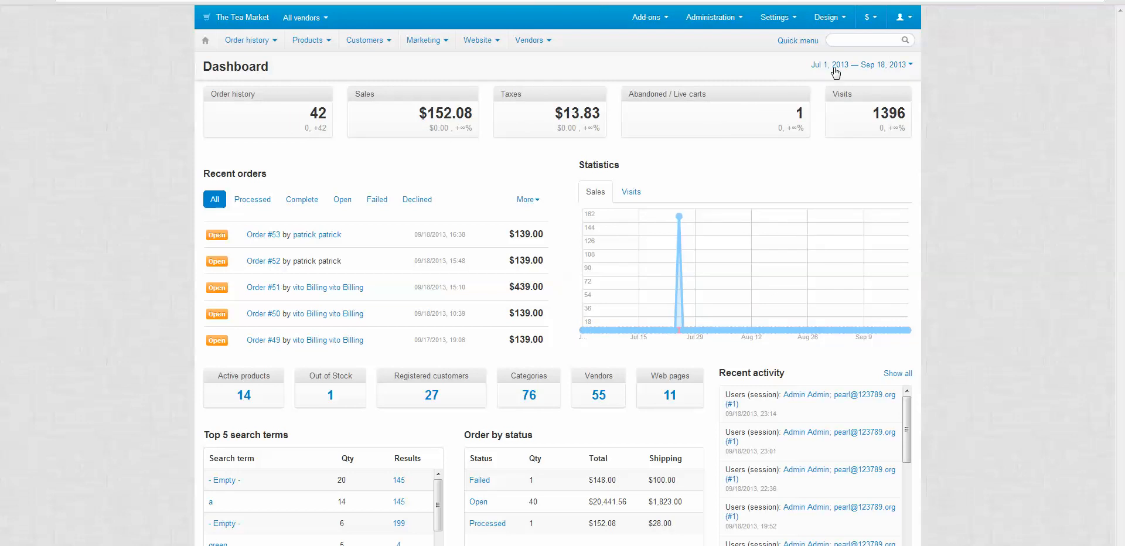
mouse_move(863, 75)
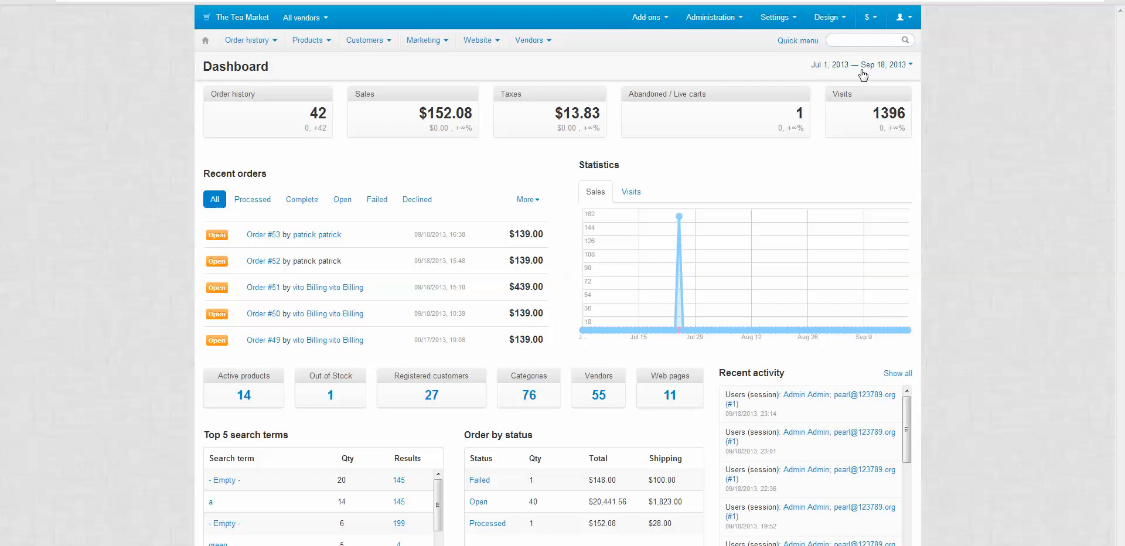
mouse_move(462, 178)
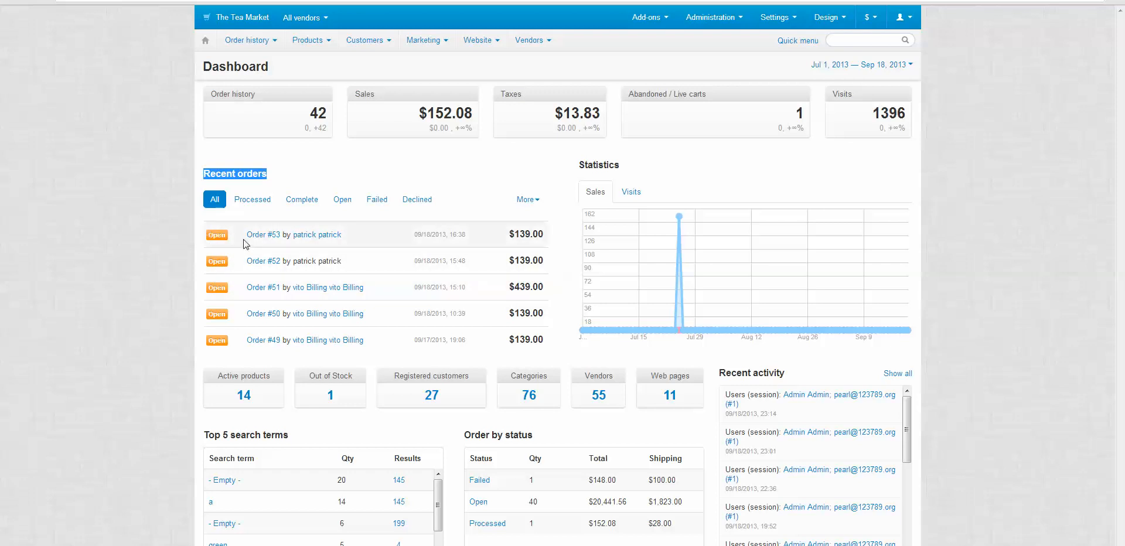
mouse_move(229, 242)
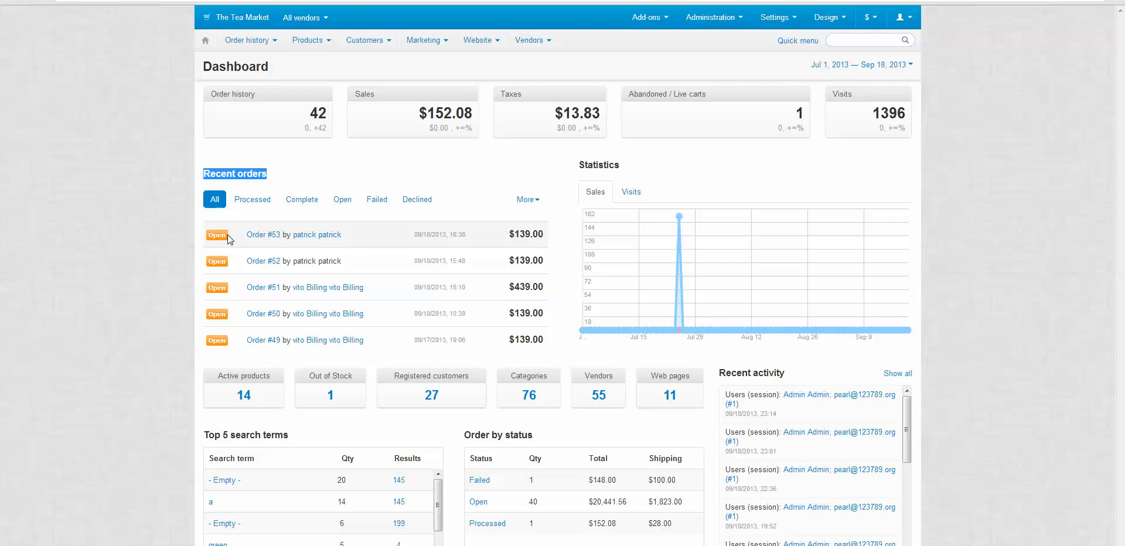
mouse_move(269, 244)
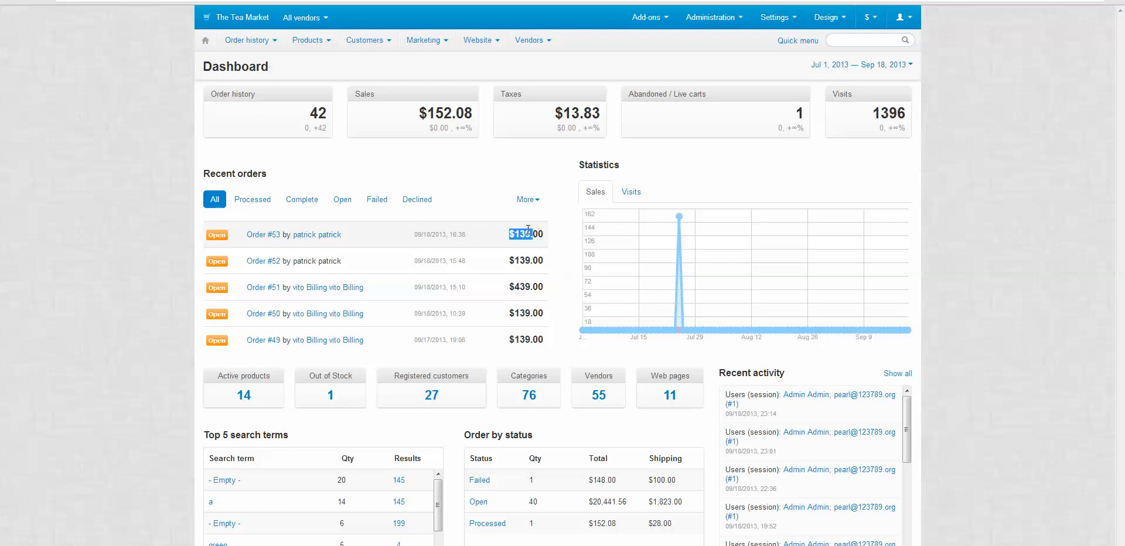
- Filter Recent orders by Processed, Complete, Failed, then Declined, and highlight the Statistics heading
click(252, 199)
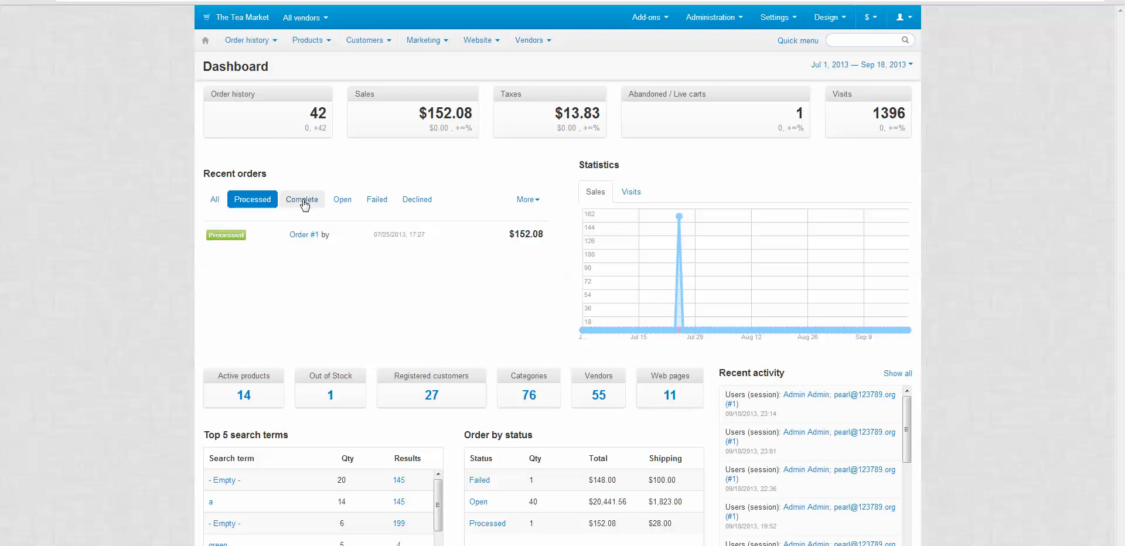
mouse_move(316, 204)
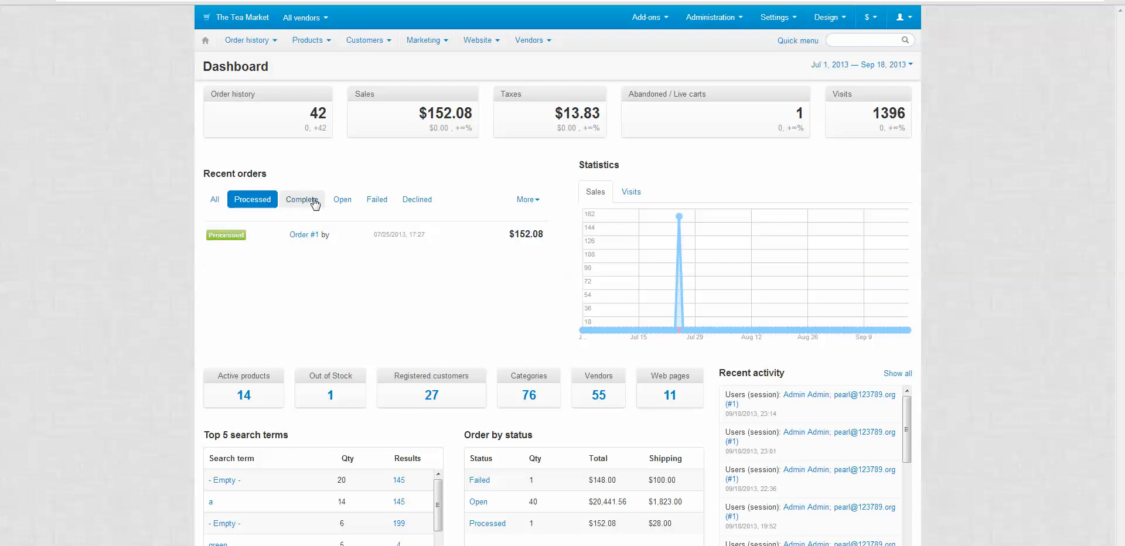
click(302, 200)
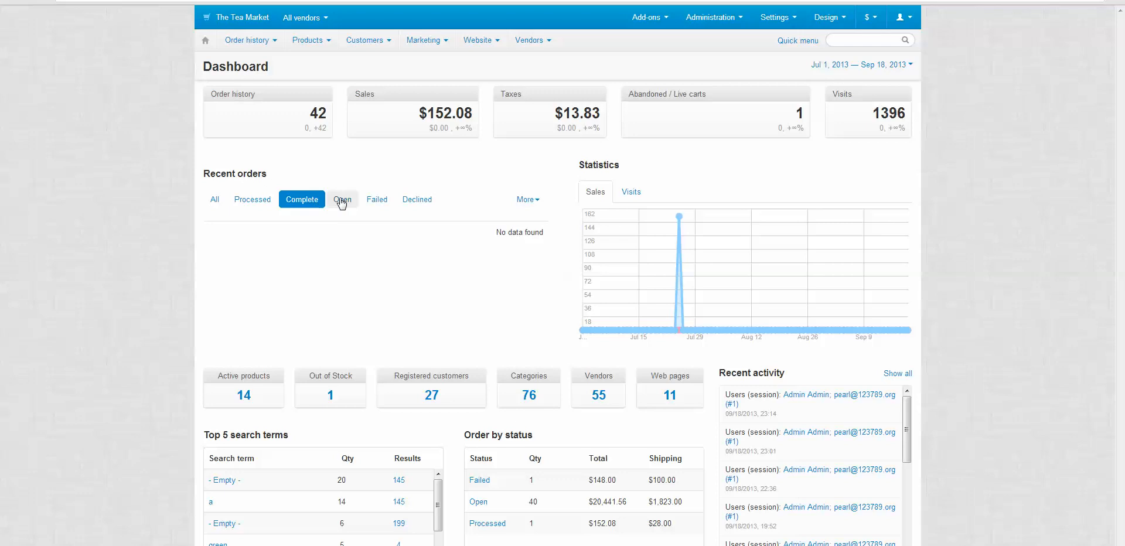
click(376, 199)
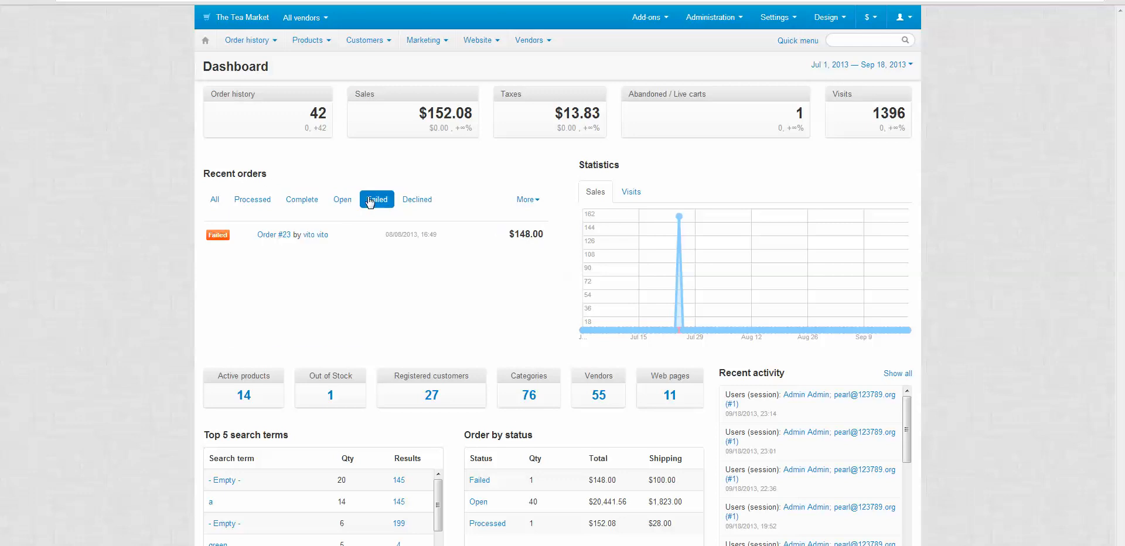
click(416, 200)
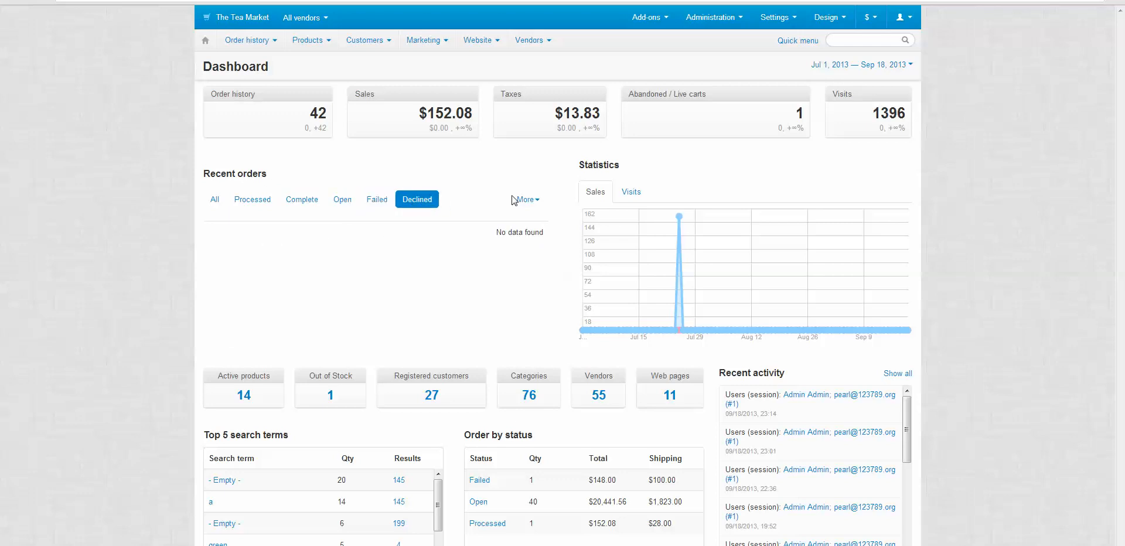
drag(235, 173, 619, 164)
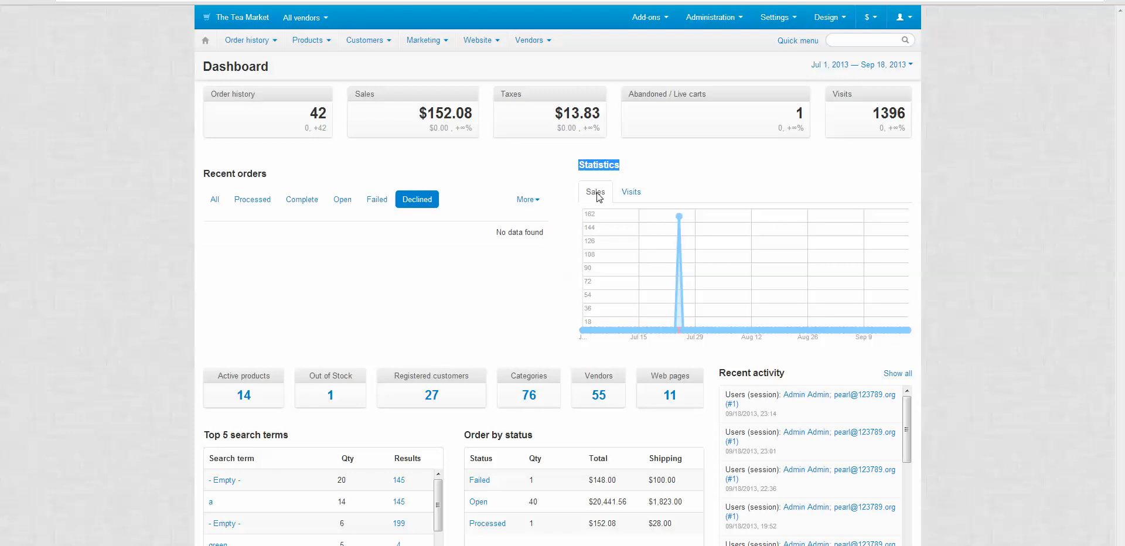
- Switch the Statistics chart to the Visits tab for Jul 1 – Sep 18, 2013
click(631, 192)
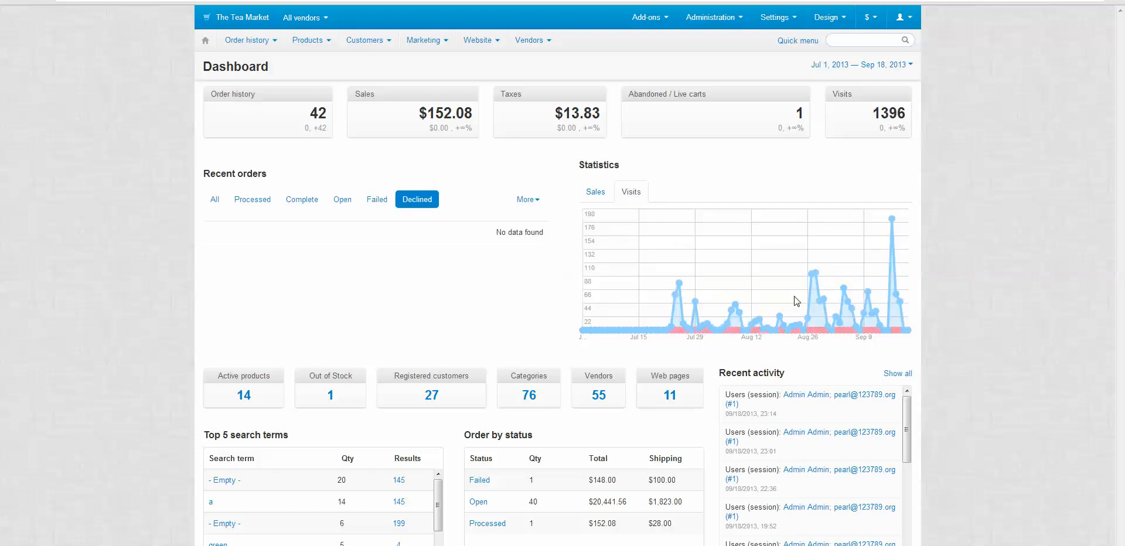
mouse_move(861, 288)
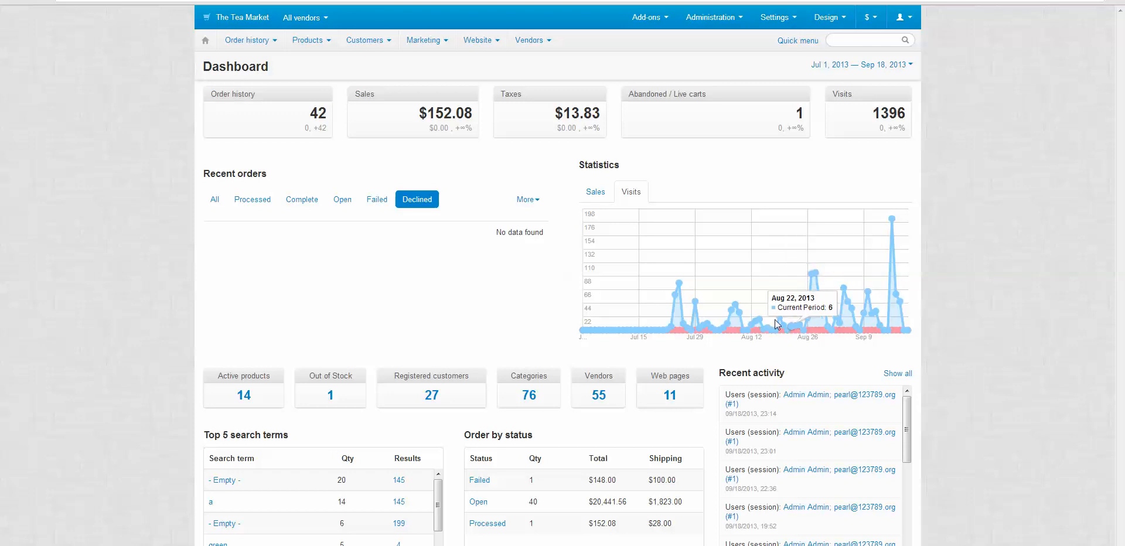
mouse_move(735, 316)
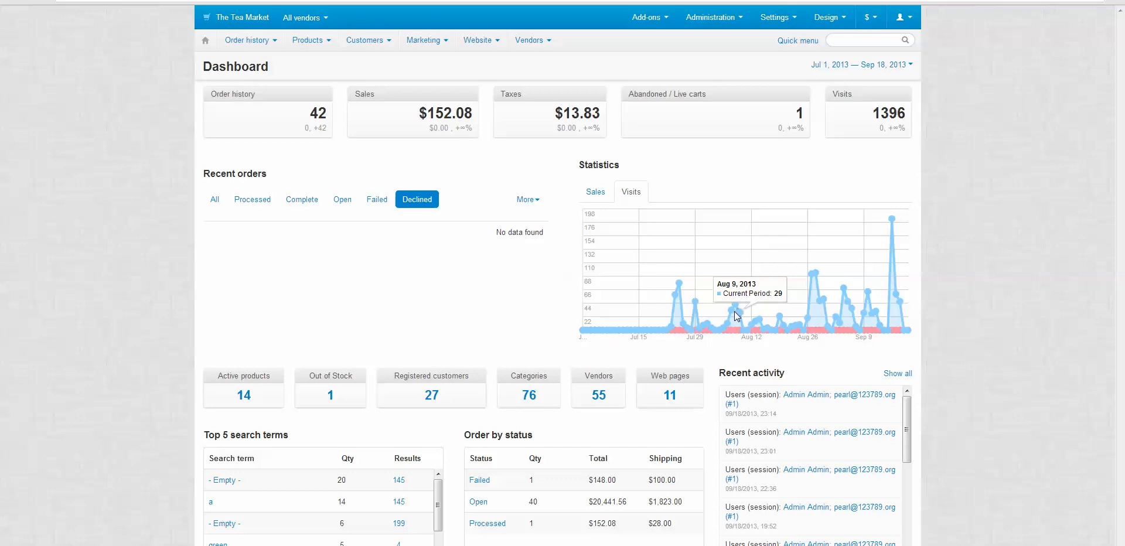
mouse_move(837, 287)
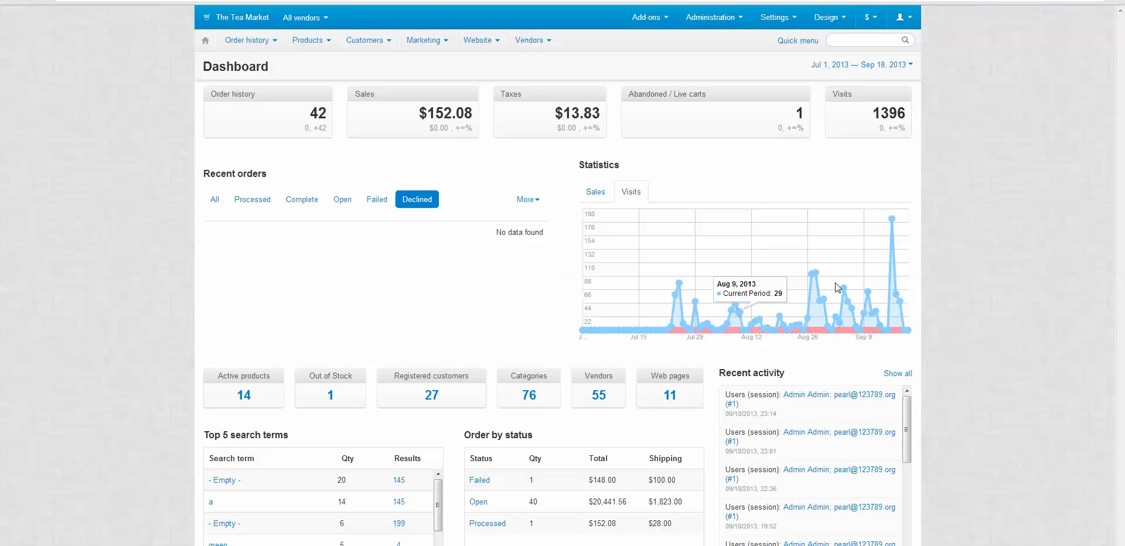
mouse_move(302, 379)
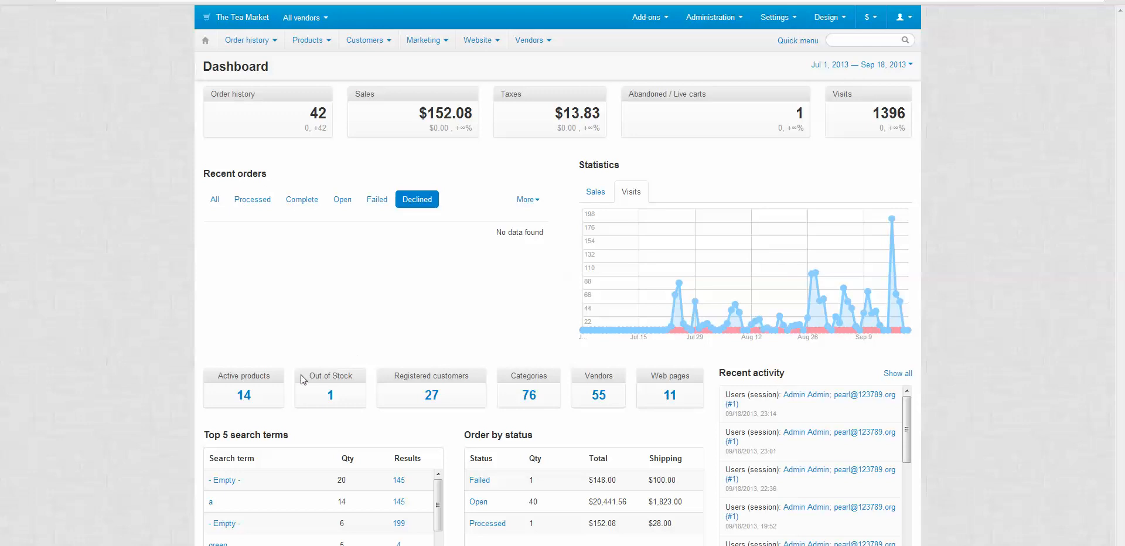
mouse_move(229, 397)
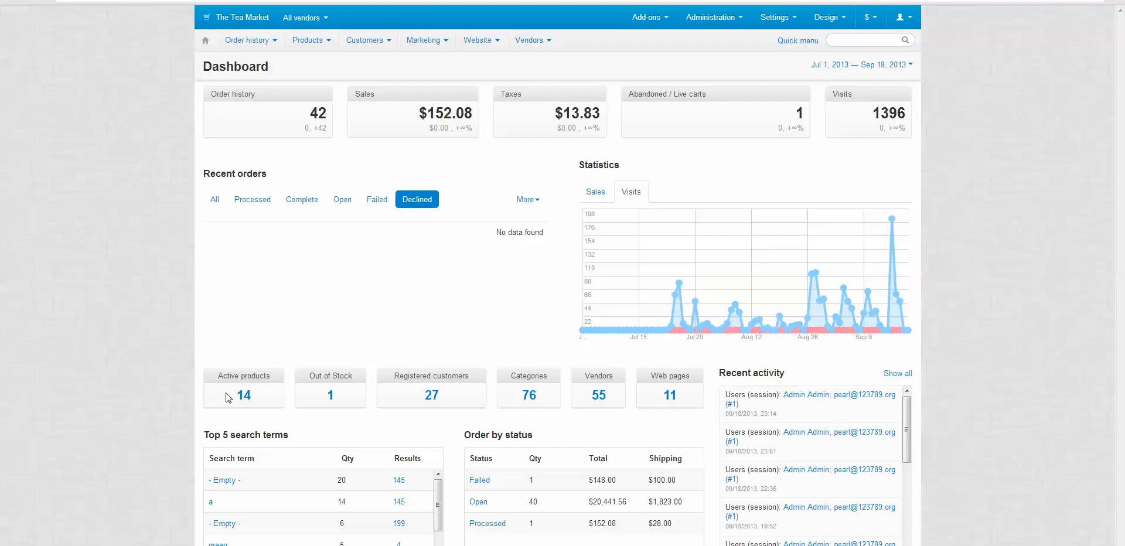
mouse_move(222, 375)
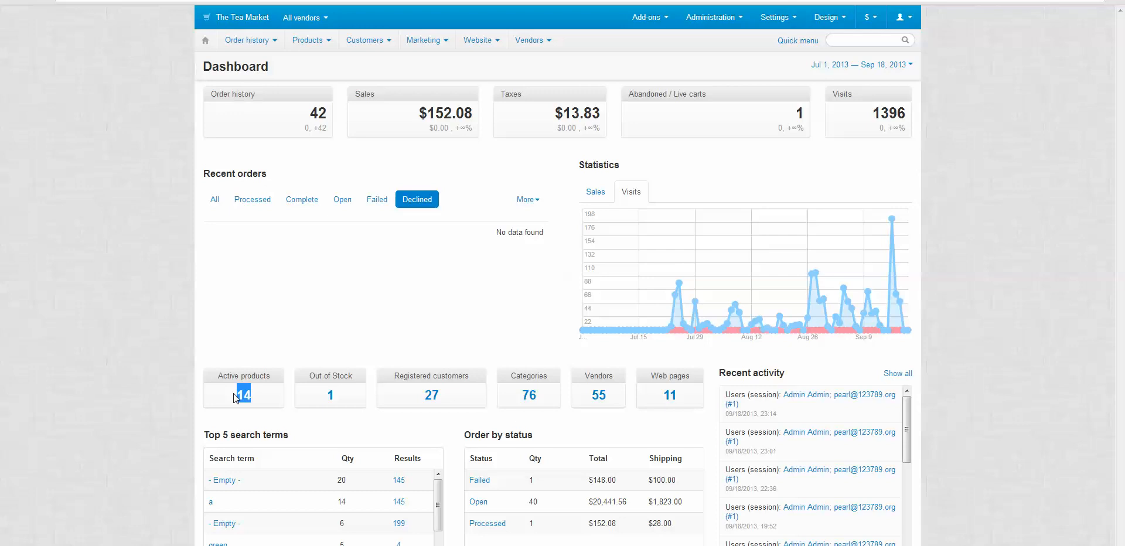
mouse_move(229, 396)
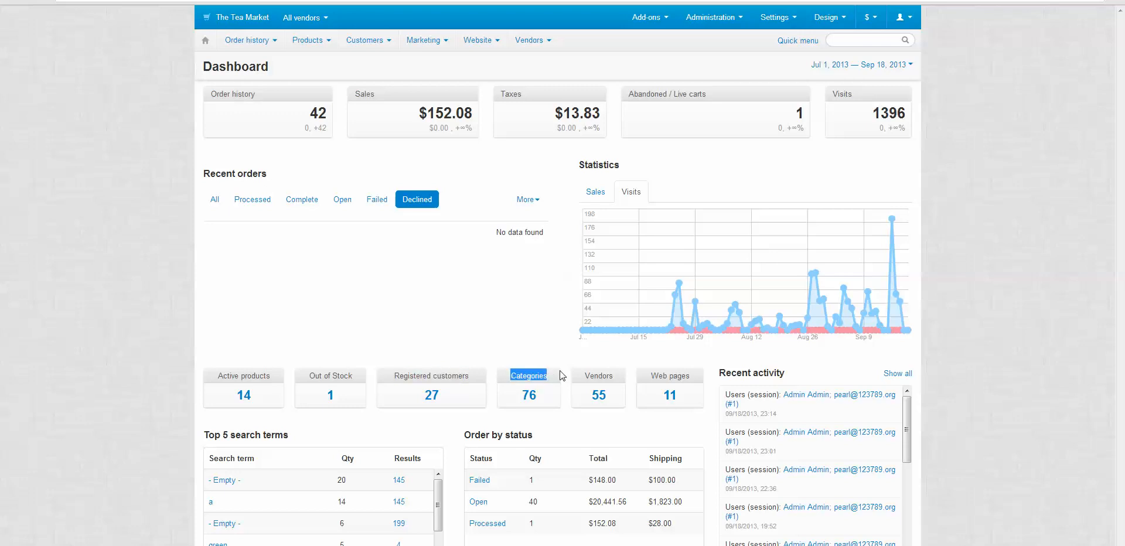
mouse_move(682, 379)
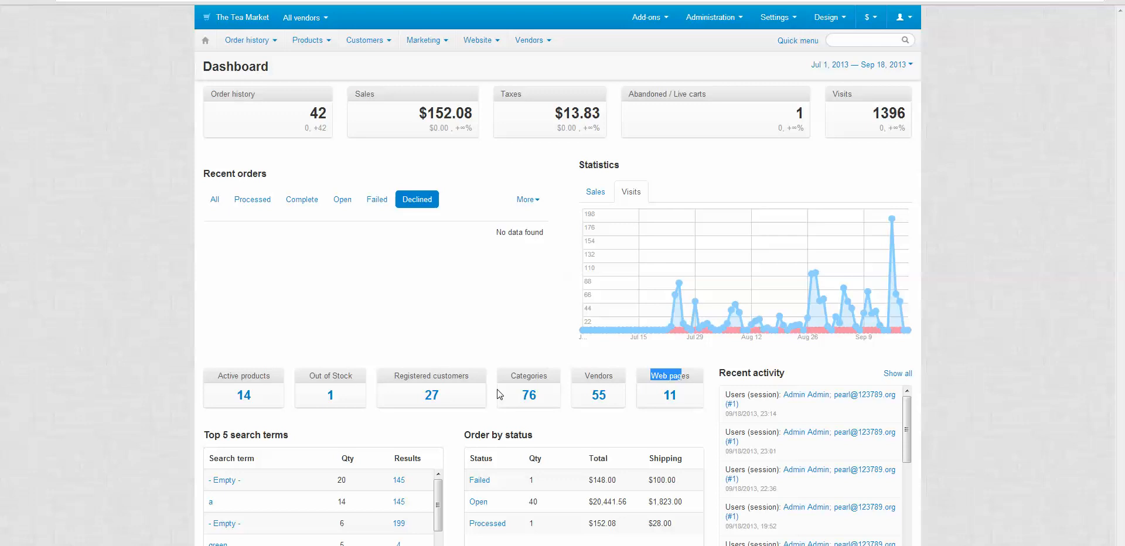
mouse_move(509, 383)
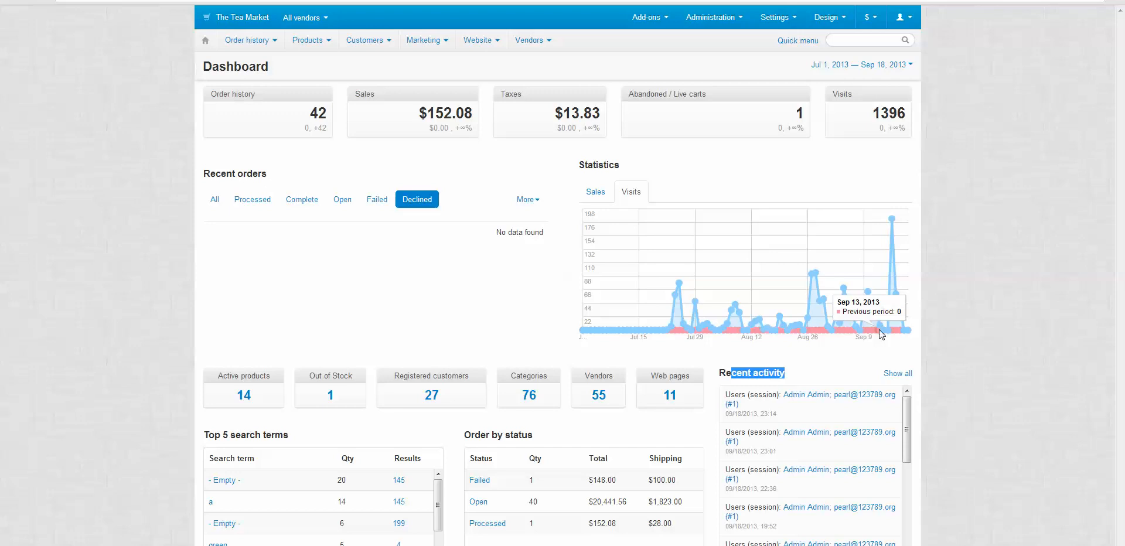
click(477, 39)
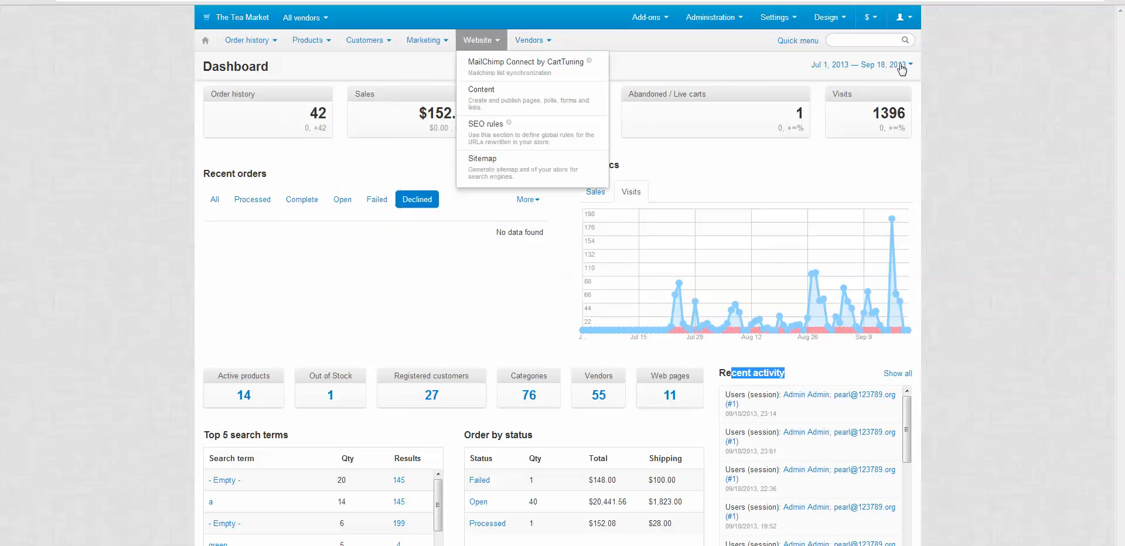